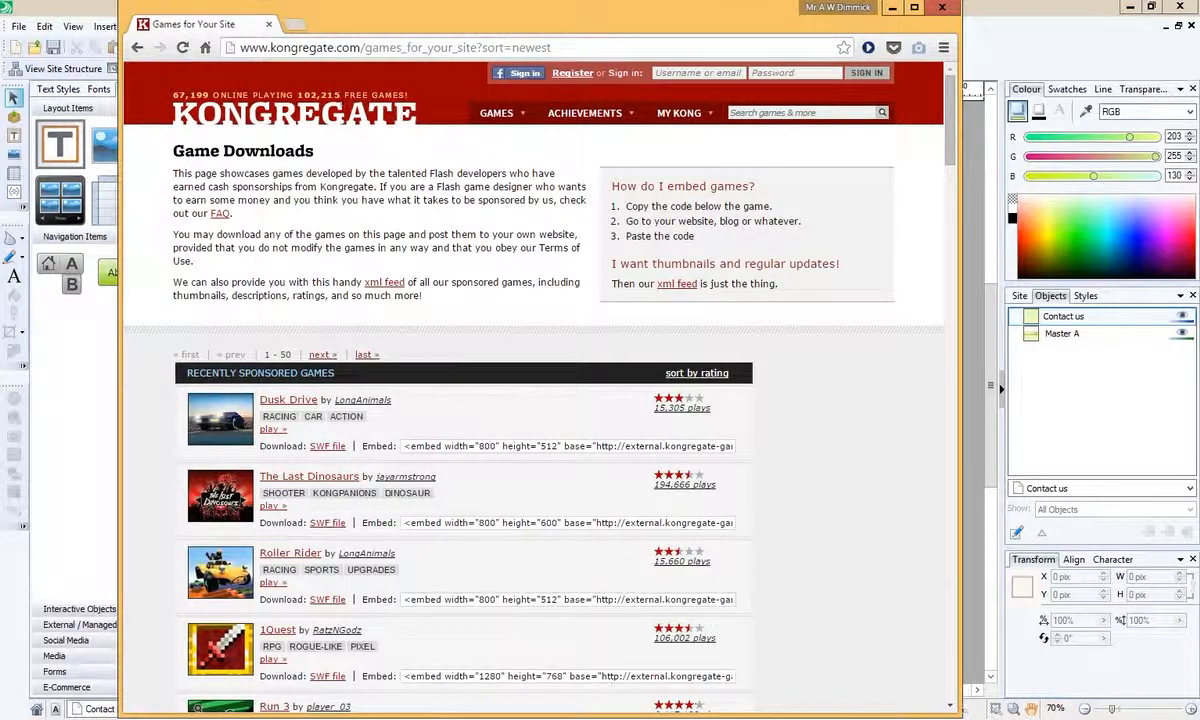
{"action": "mouse_move", "coordinate": [344, 4]}
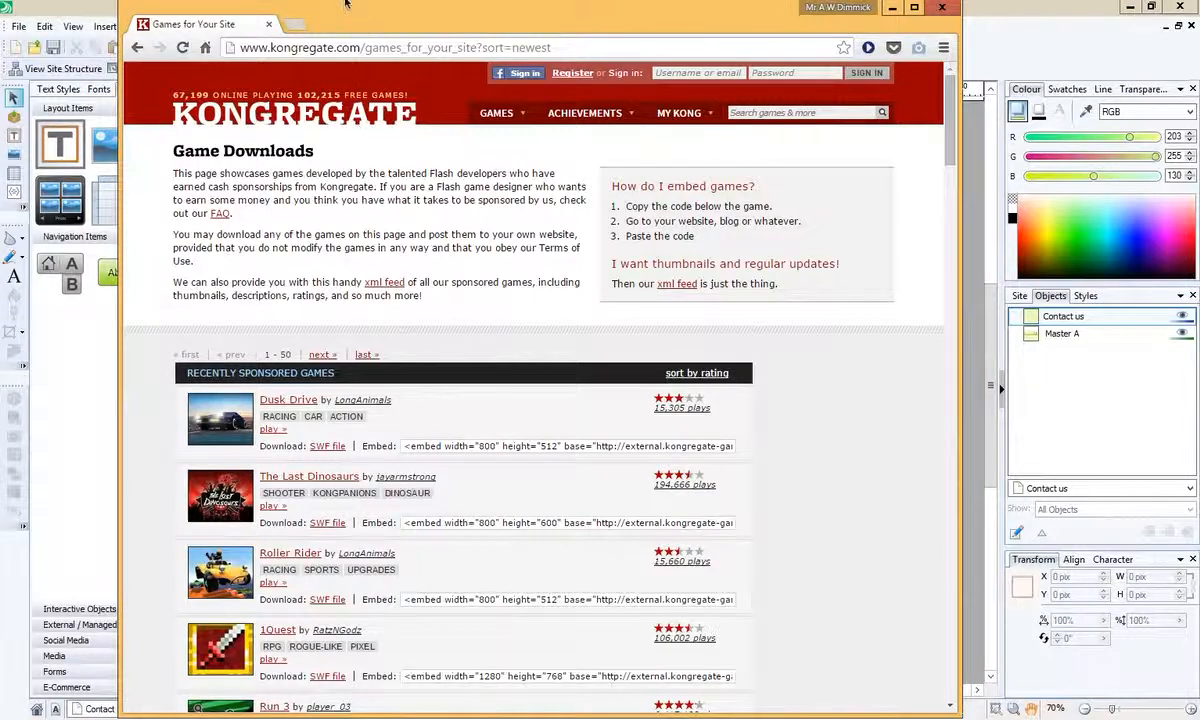
Search for 'kongregate' from a new Chrome tab and return to the Game Downloads page.
{"action": "left_click", "coordinate": [288, 24]}
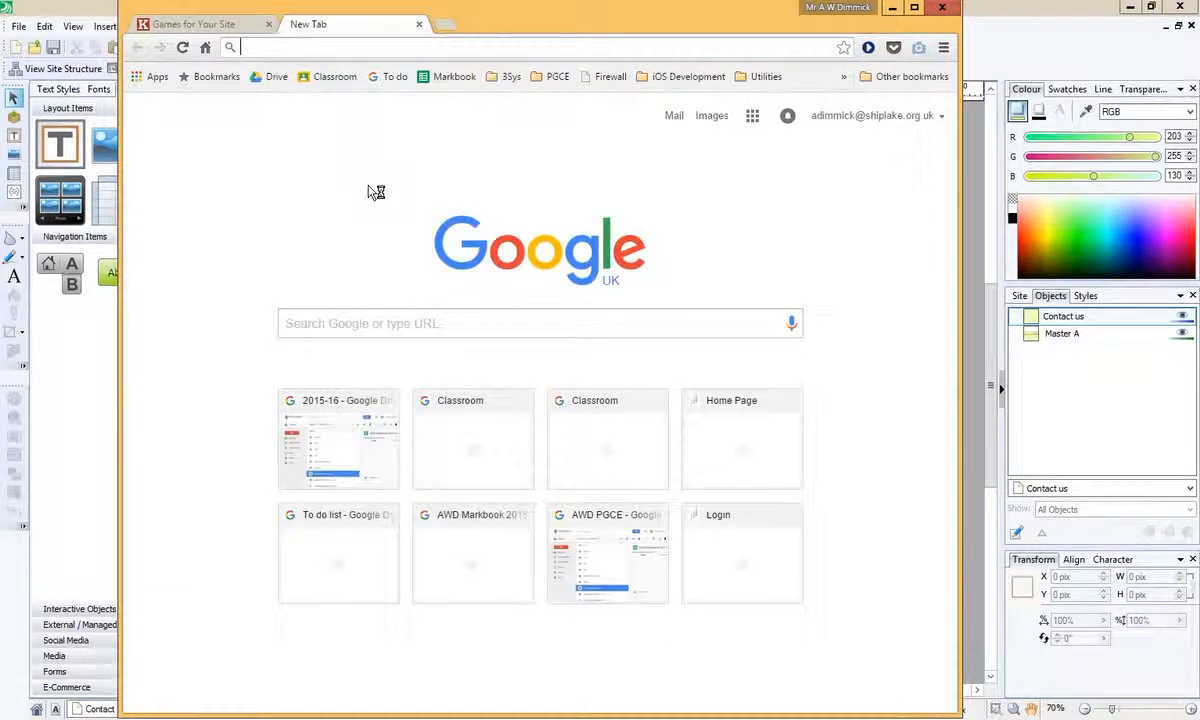
{"action": "type", "text": "kongregate"}
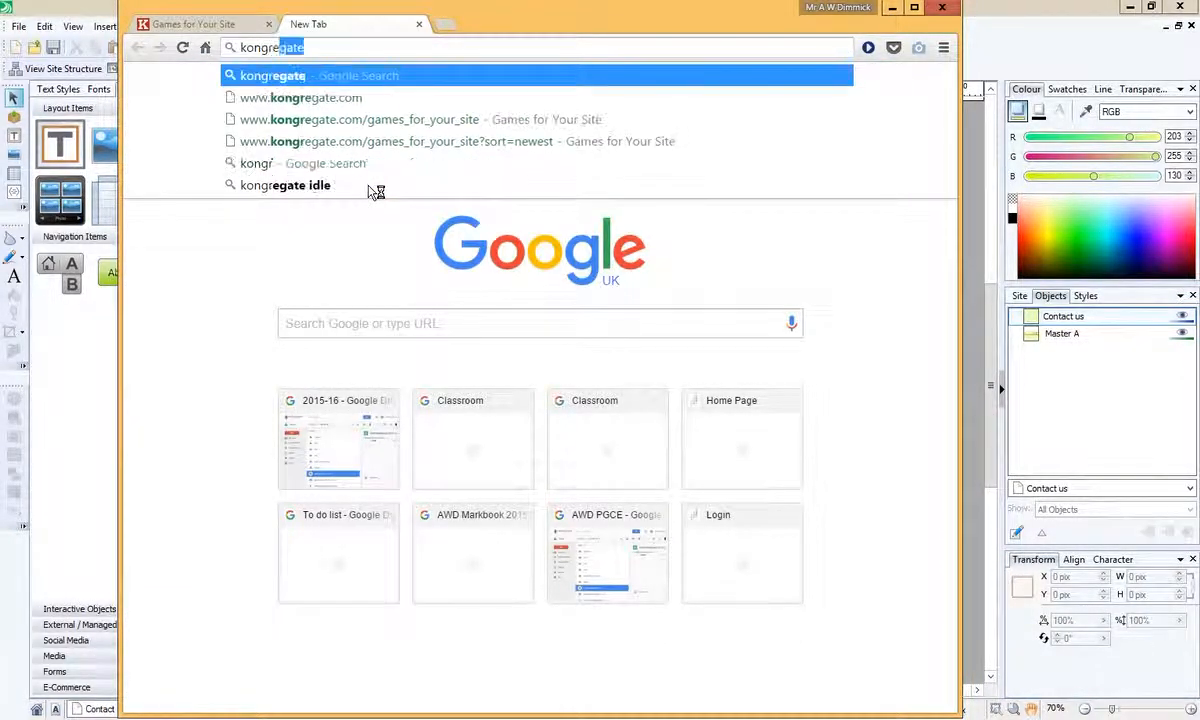
{"action": "type", "text": "e"}
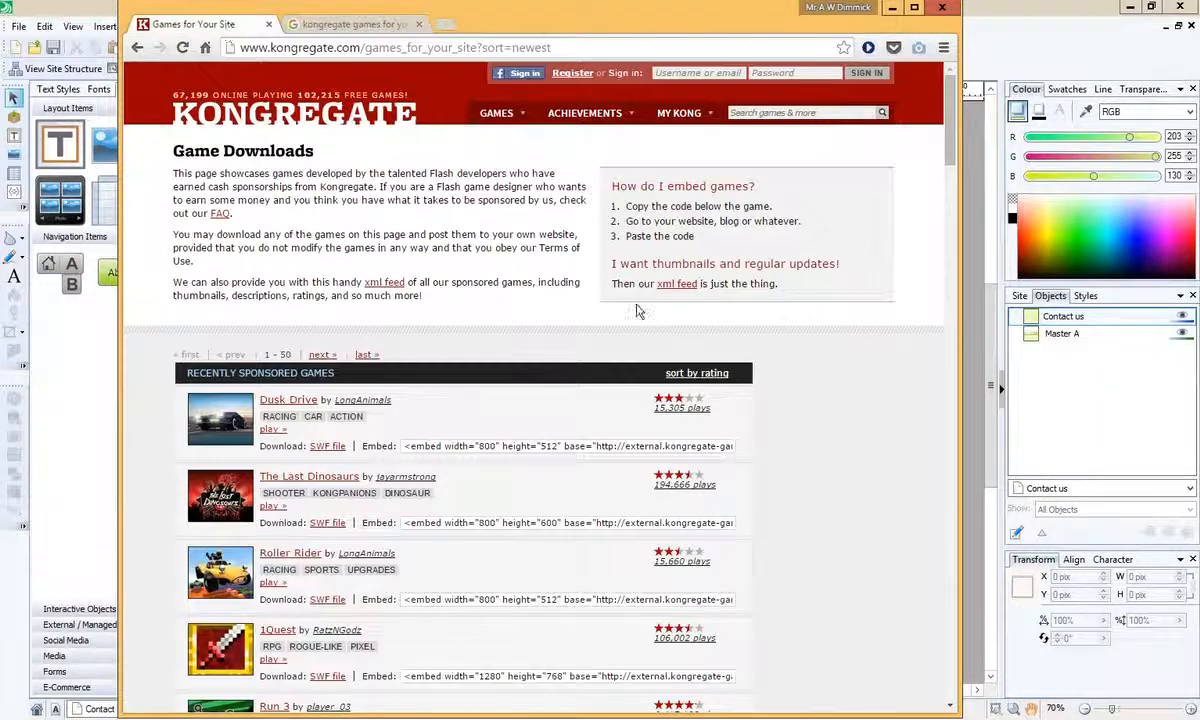
Browse down the Game Downloads list to Puzzle Monsters and copy its embed code.
{"action": "scroll", "scroll_direction": "down", "scroll_amount": 3}
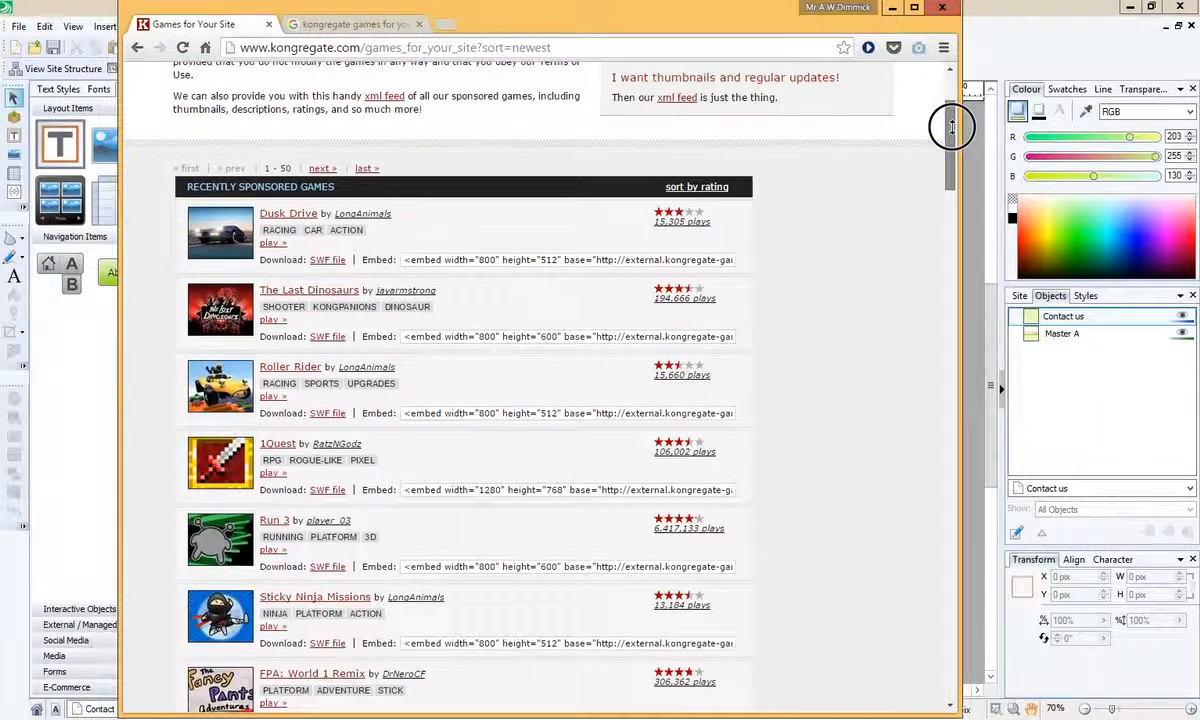
{"action": "scroll", "scroll_direction": "down", "scroll_amount": 3}
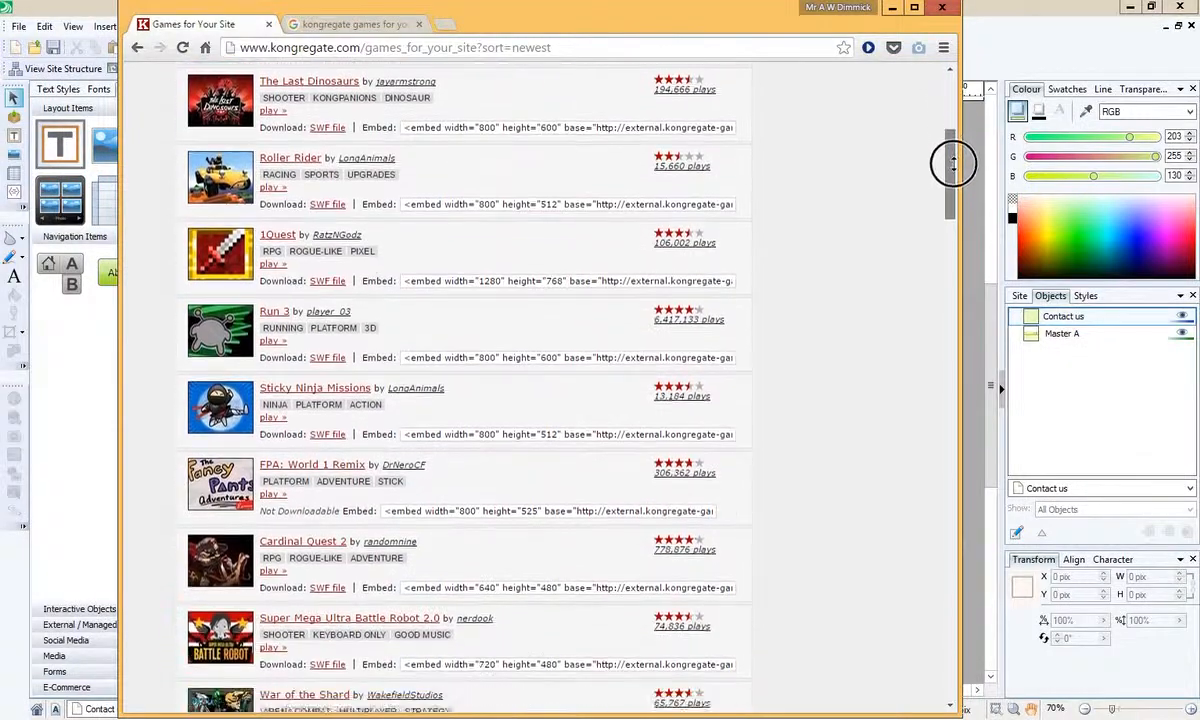
{"action": "scroll", "scroll_direction": "down", "scroll_amount": 3}
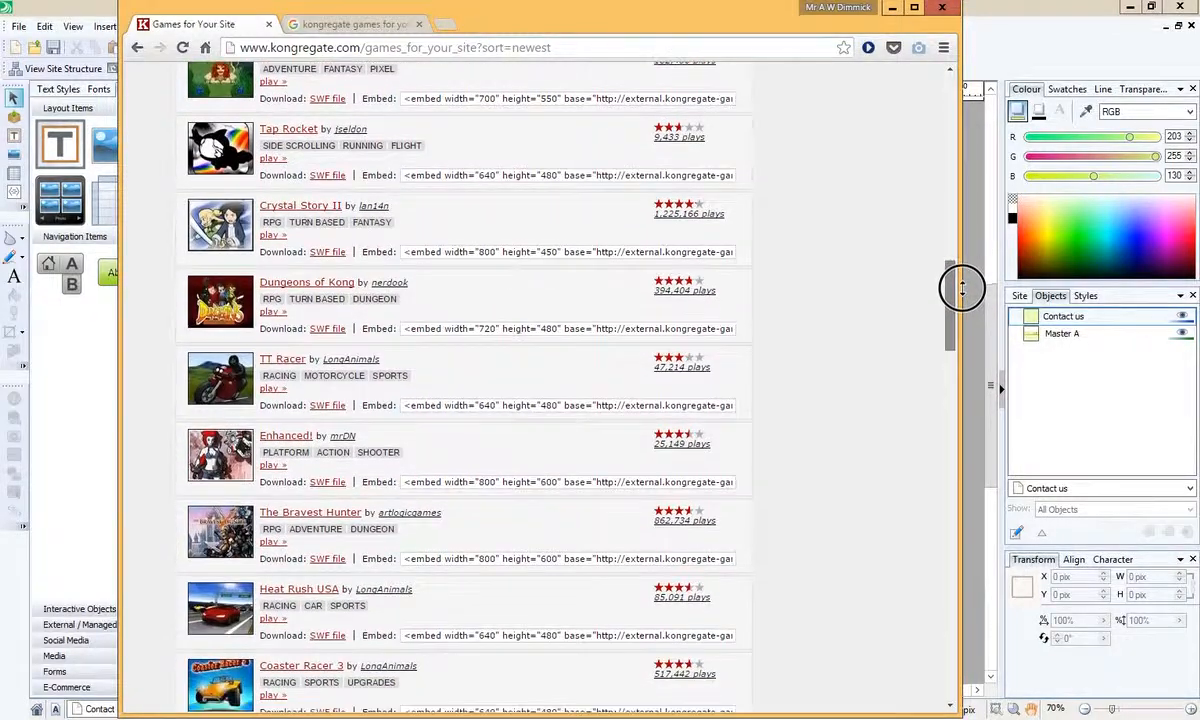
{"action": "scroll", "scroll_direction": "down", "scroll_amount": 3}
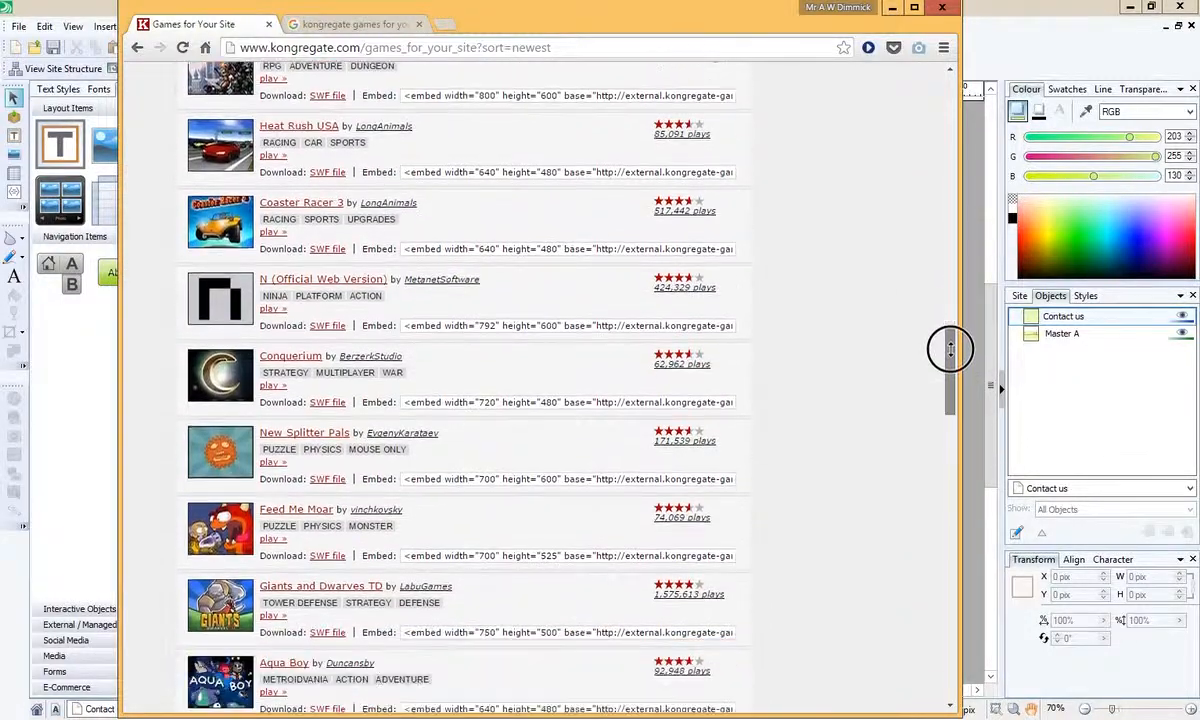
{"action": "scroll", "scroll_direction": "down", "scroll_amount": 3}
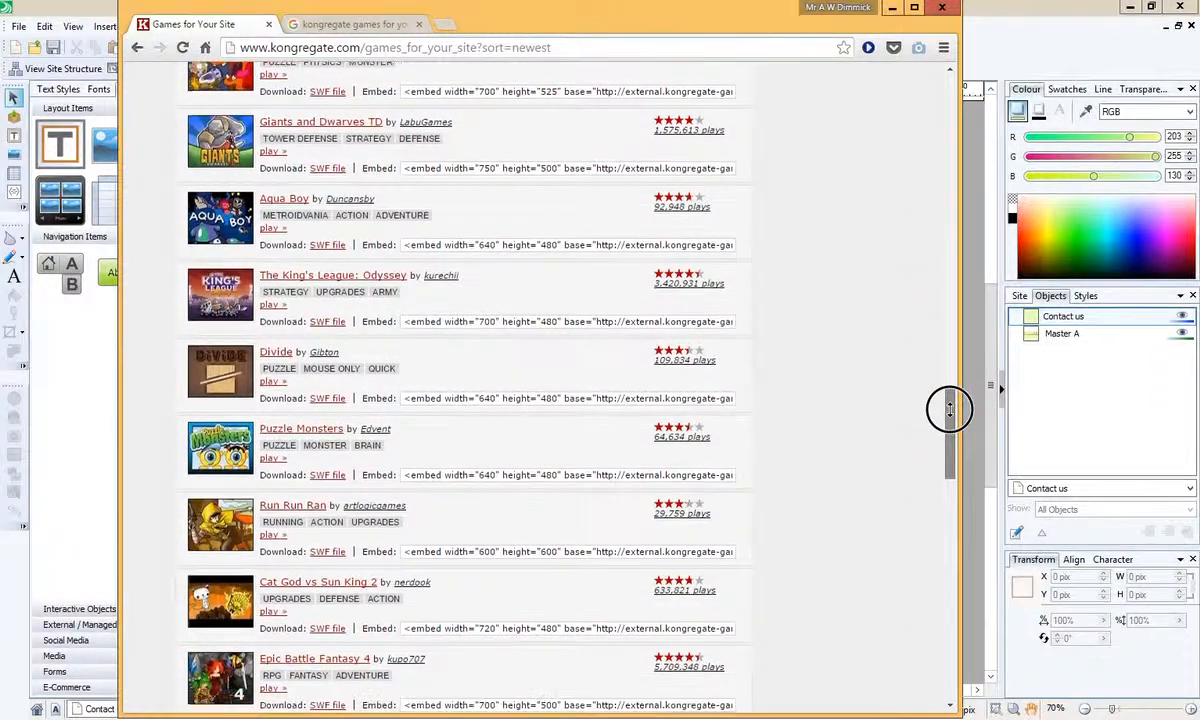
{"action": "scroll", "scroll_direction": "down", "scroll_amount": 3}
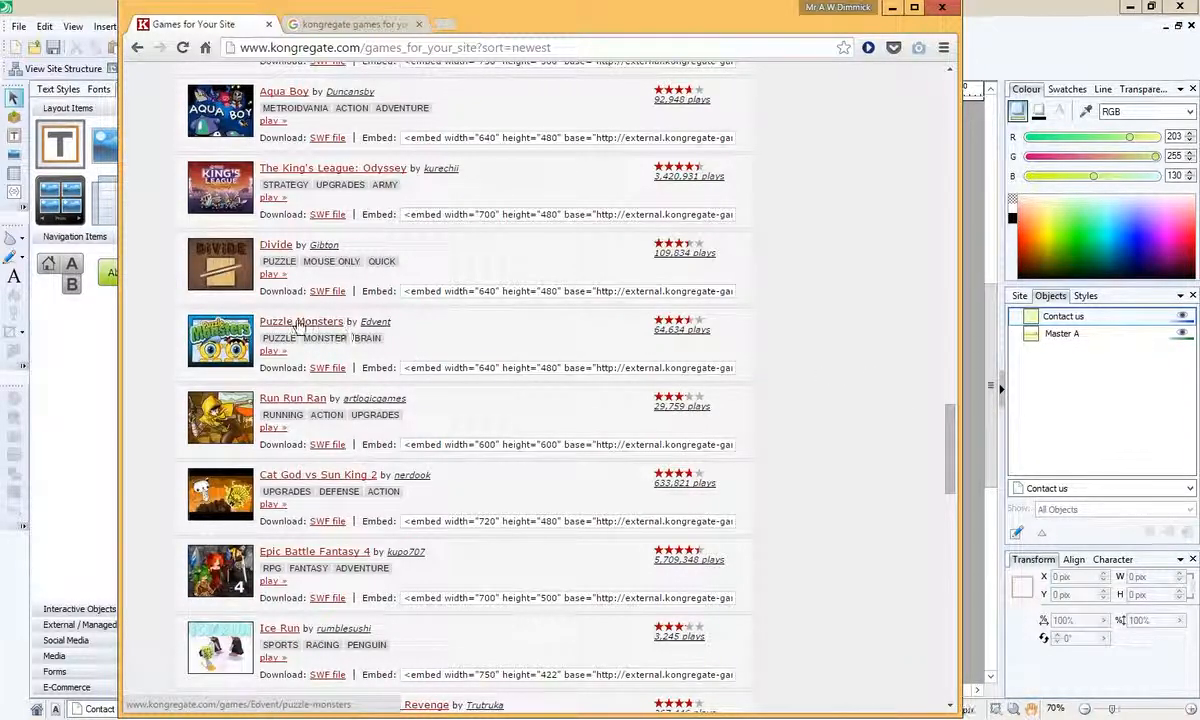
{"action": "mouse_move", "coordinate": [404, 368]}
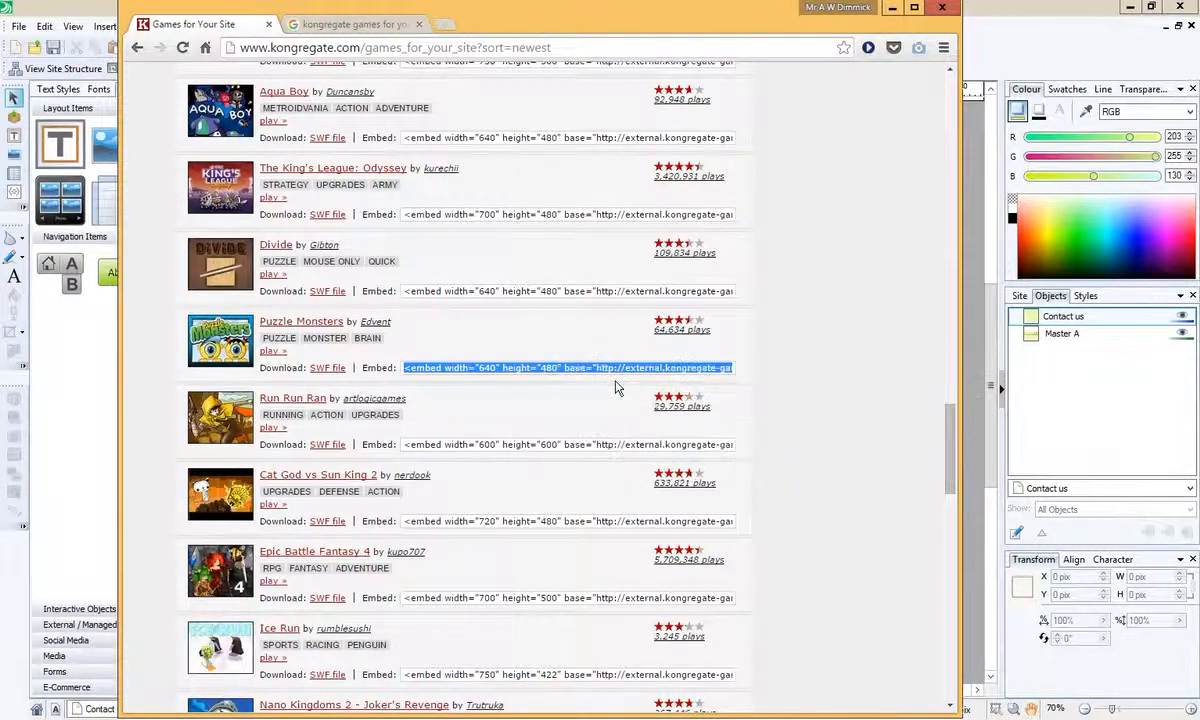
{"action": "mouse_move", "coordinate": [496, 310]}
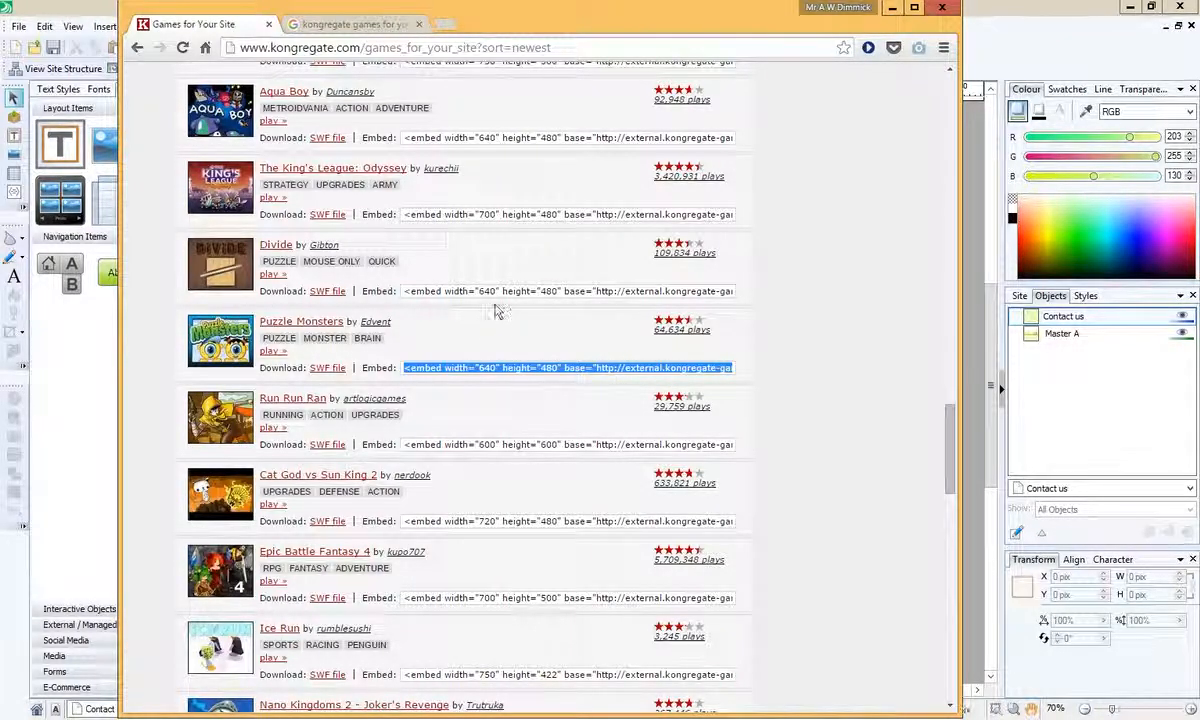
{"action": "mouse_move", "coordinate": [530, 296]}
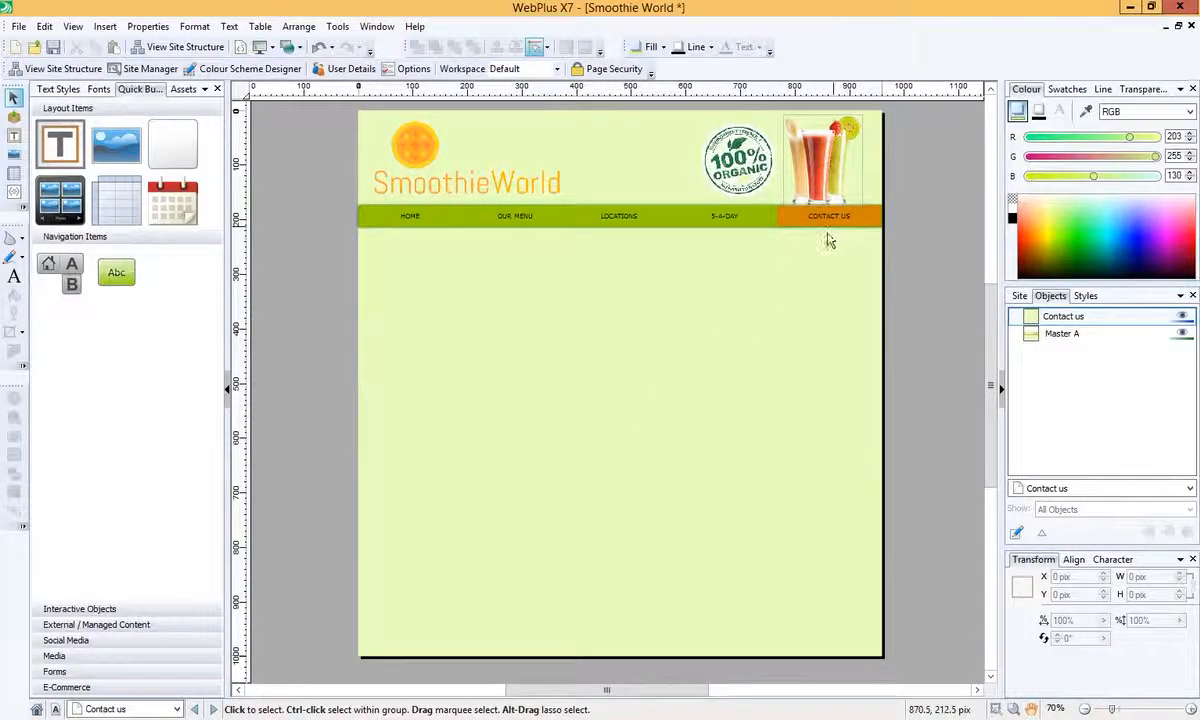
Place and size an HTML code fragment box beneath the Contact us page's navigation bar.
{"action": "left_click", "coordinate": [104, 26]}
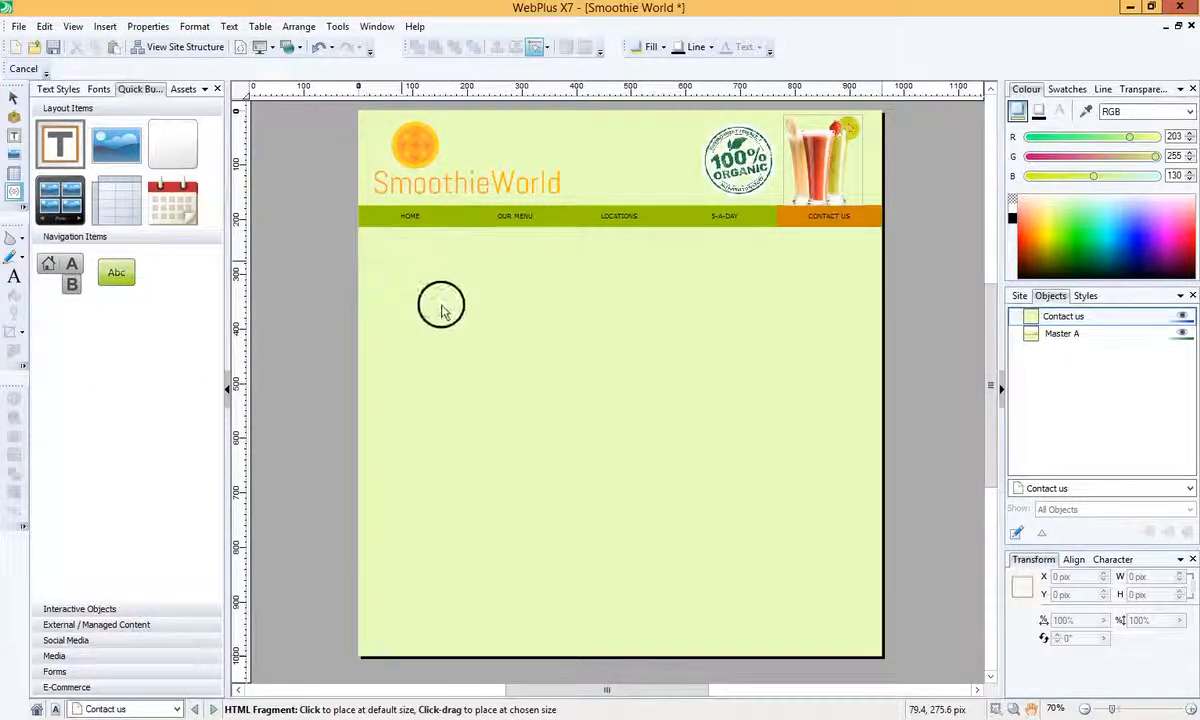
{"action": "left_click_drag", "start_coordinate": [440, 304], "coordinate": [820, 482]}
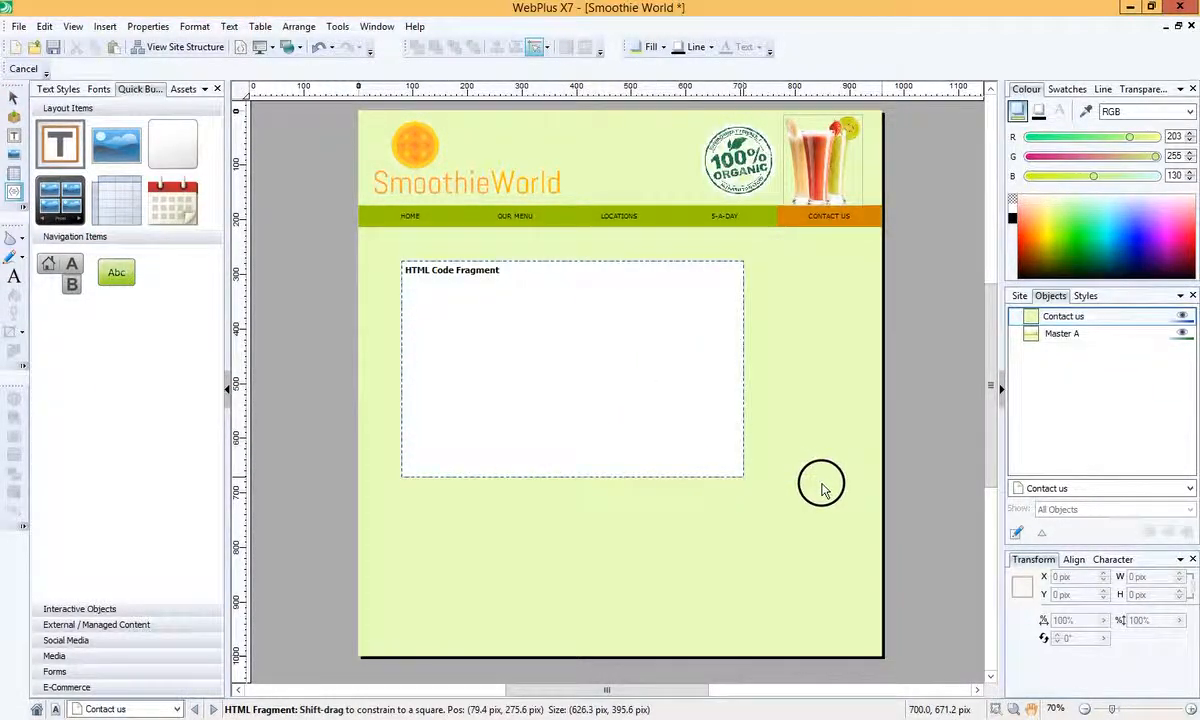
{"action": "left_click_drag", "start_coordinate": [744, 480], "coordinate": [836, 510]}
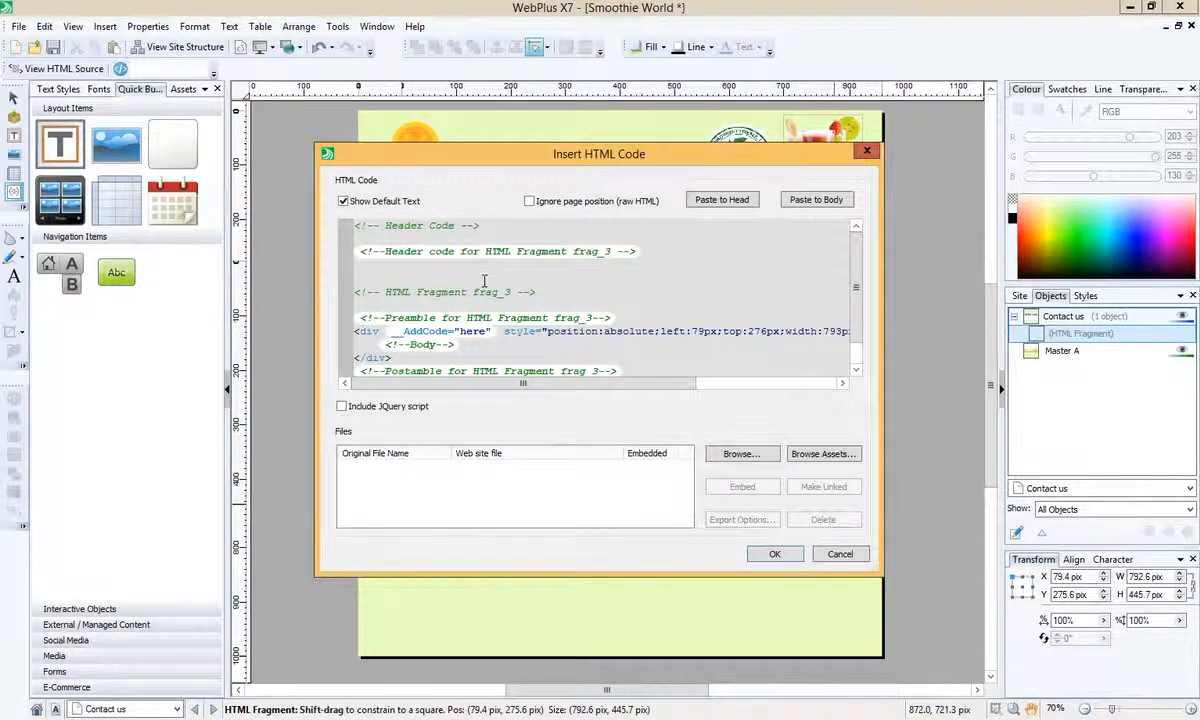
{"action": "mouse_move", "coordinate": [712, 312]}
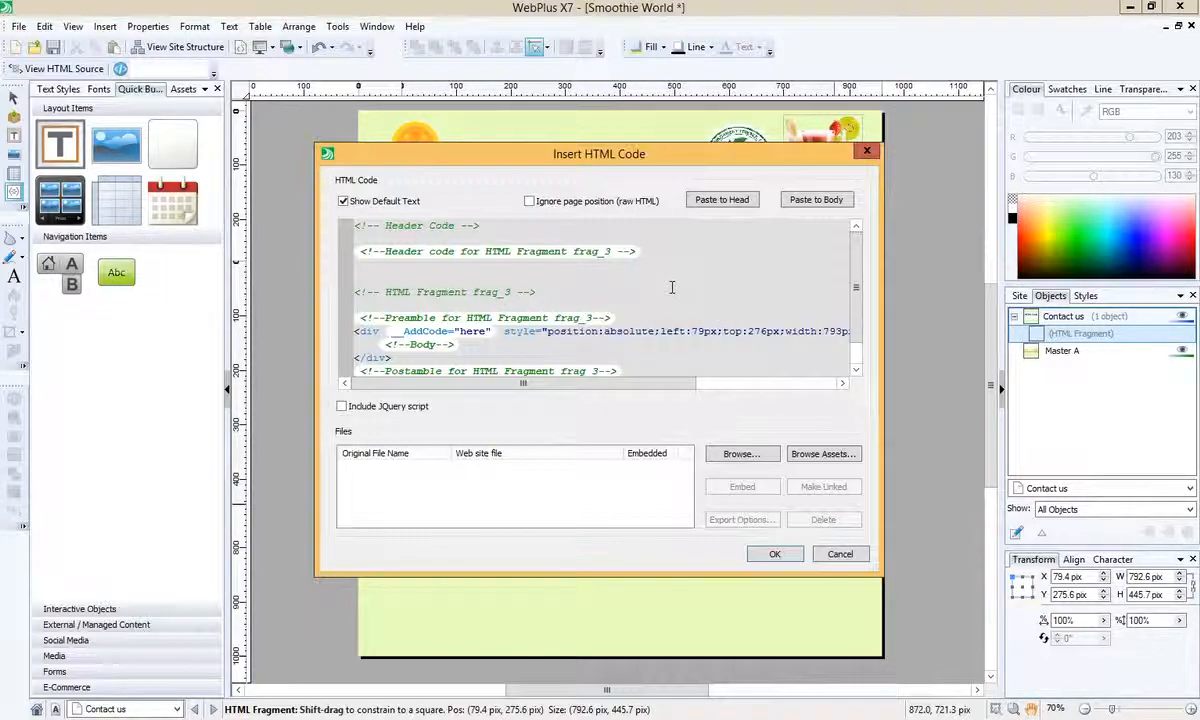
{"action": "mouse_move", "coordinate": [702, 264]}
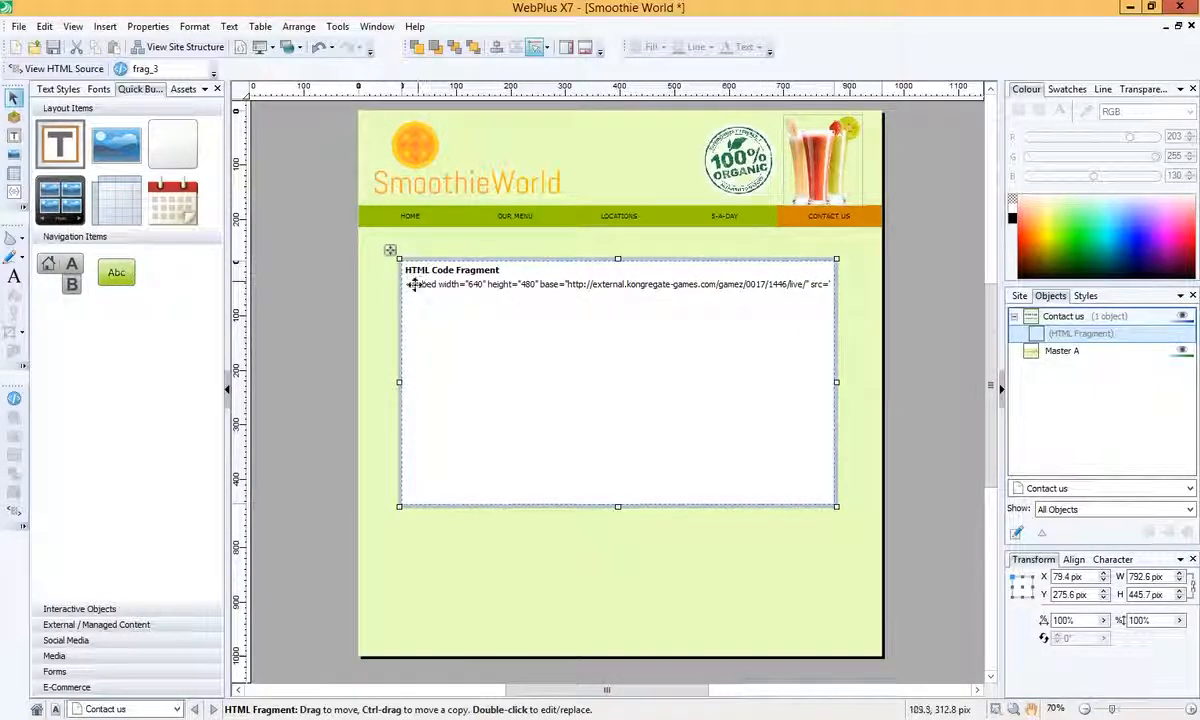
{"action": "mouse_move", "coordinate": [564, 284]}
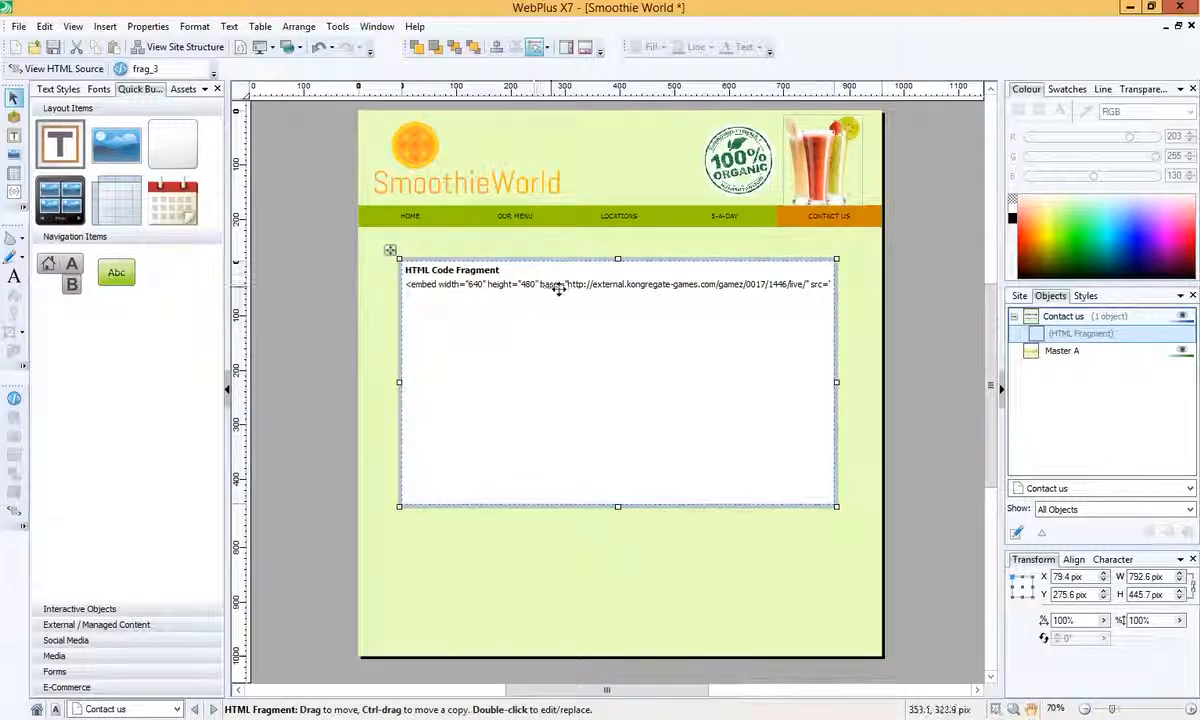
{"action": "mouse_move", "coordinate": [564, 322]}
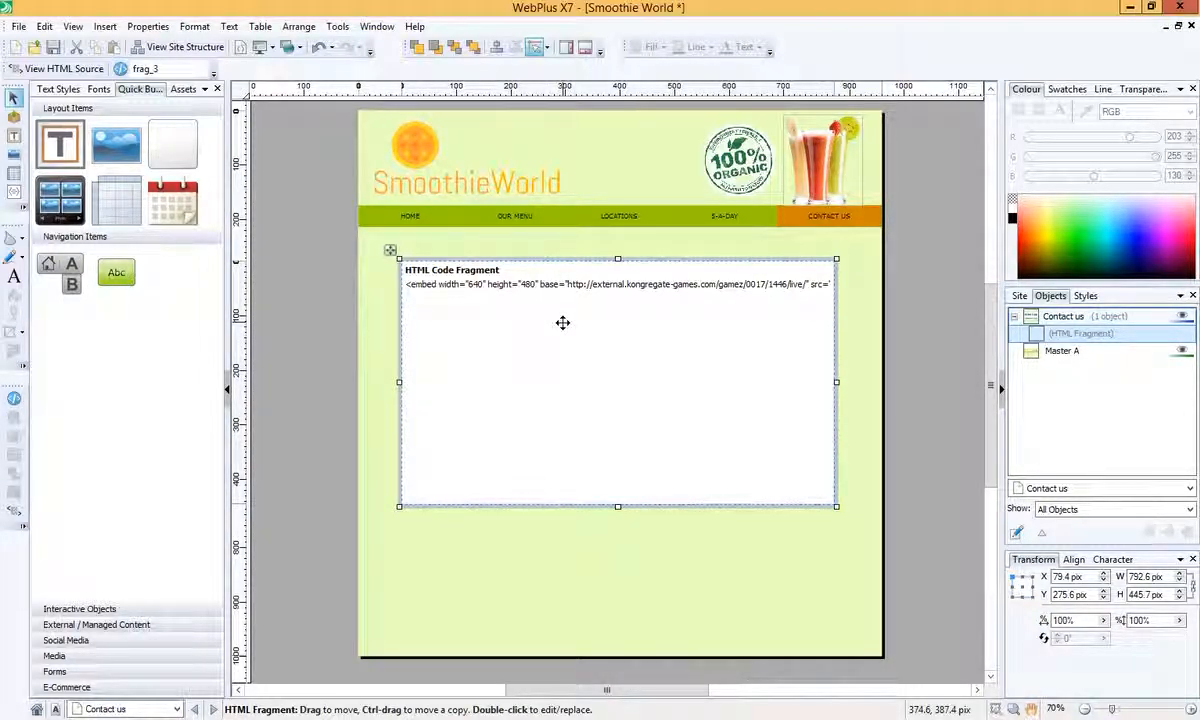
Export the site for preview from the Standard toolbar's Preview Site button.
{"action": "left_click", "coordinate": [352, 318]}
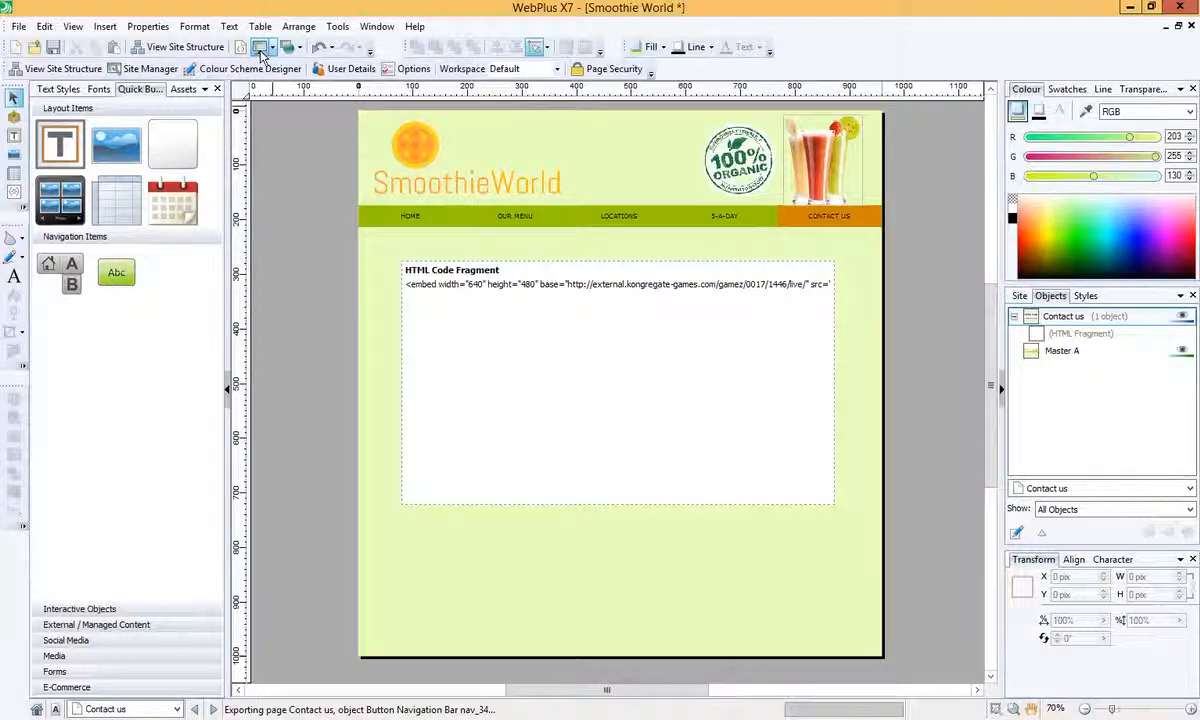
Check the Kongregate game loads on the previewed Contact Us page.
{"action": "left_click", "coordinate": [262, 48]}
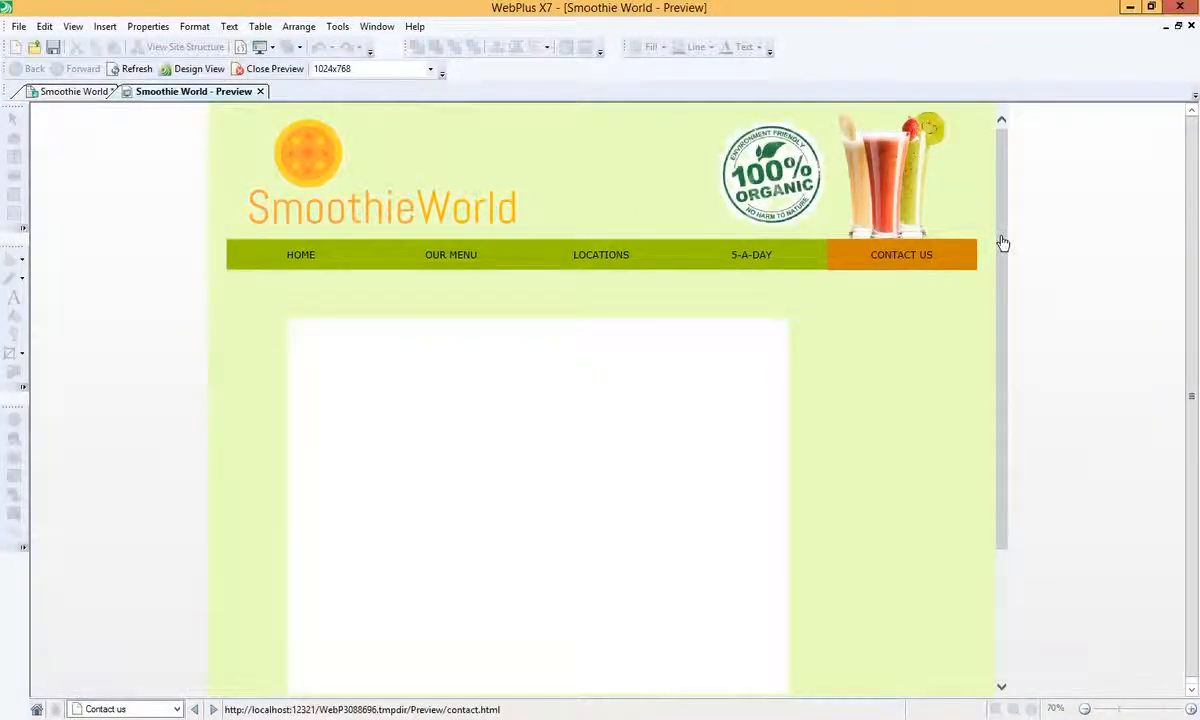
{"action": "scroll", "scroll_direction": "down", "scroll_amount": 3}
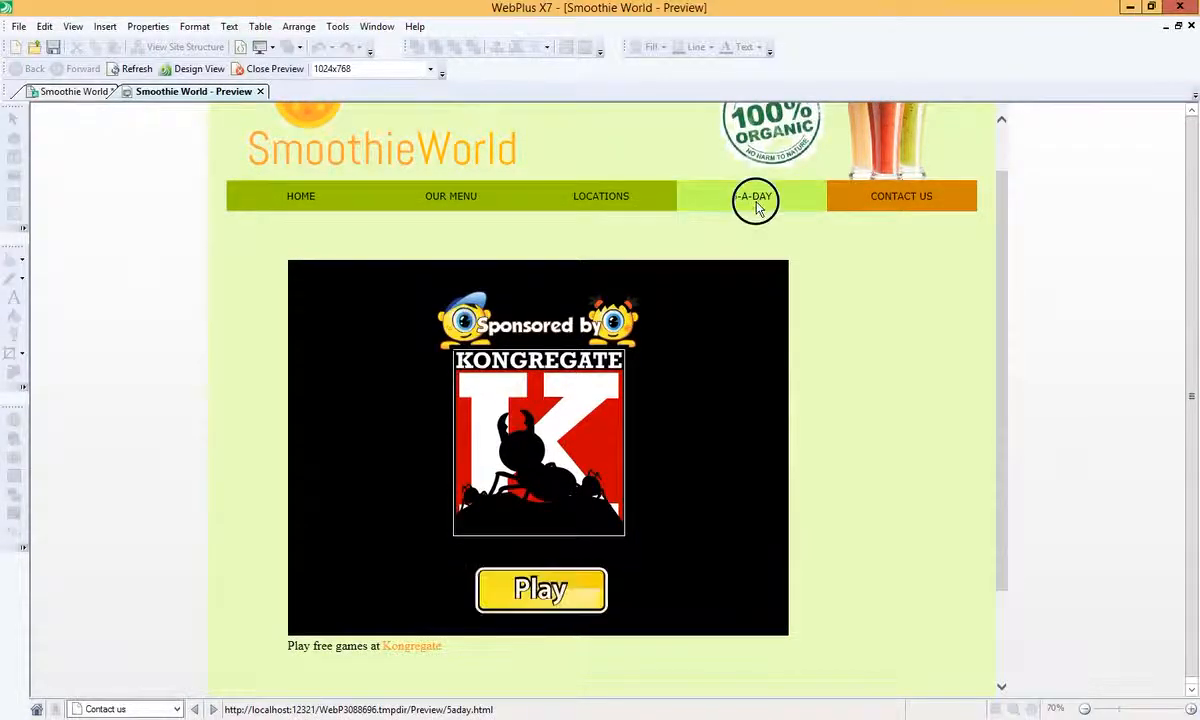
Visit the 5-a-day, Our Menu and Home pages in the site preview.
{"action": "left_click", "coordinate": [752, 196]}
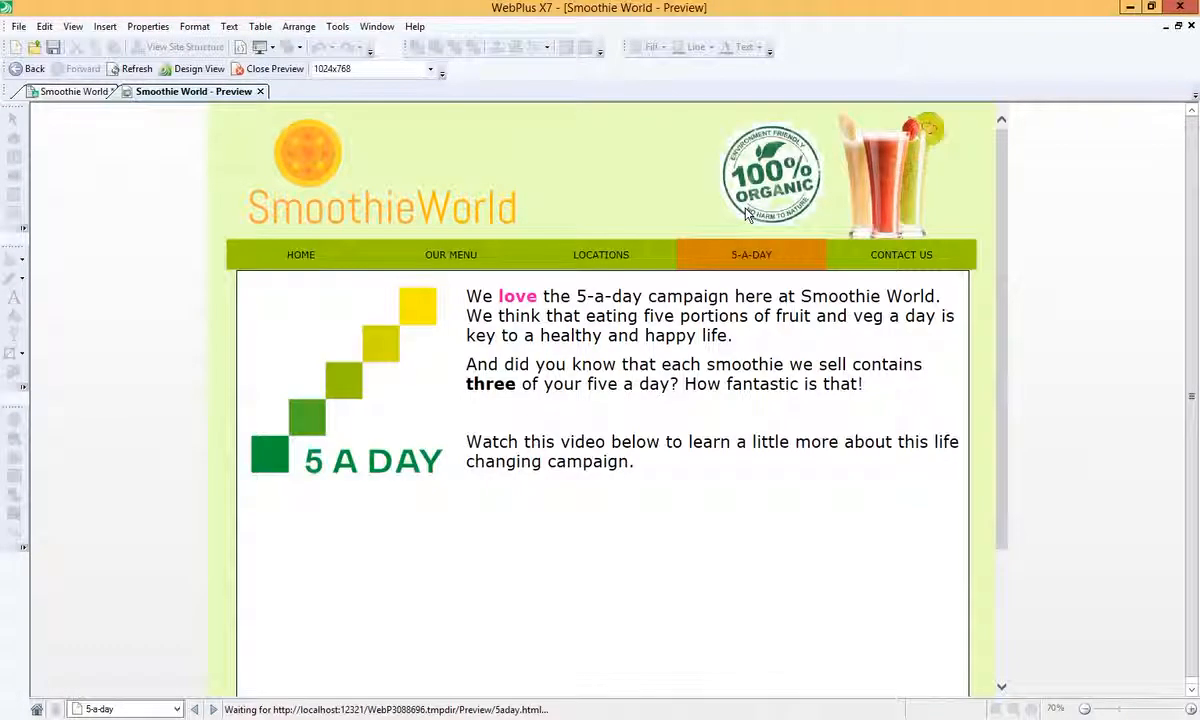
{"action": "scroll", "scroll_direction": "down", "scroll_amount": 3}
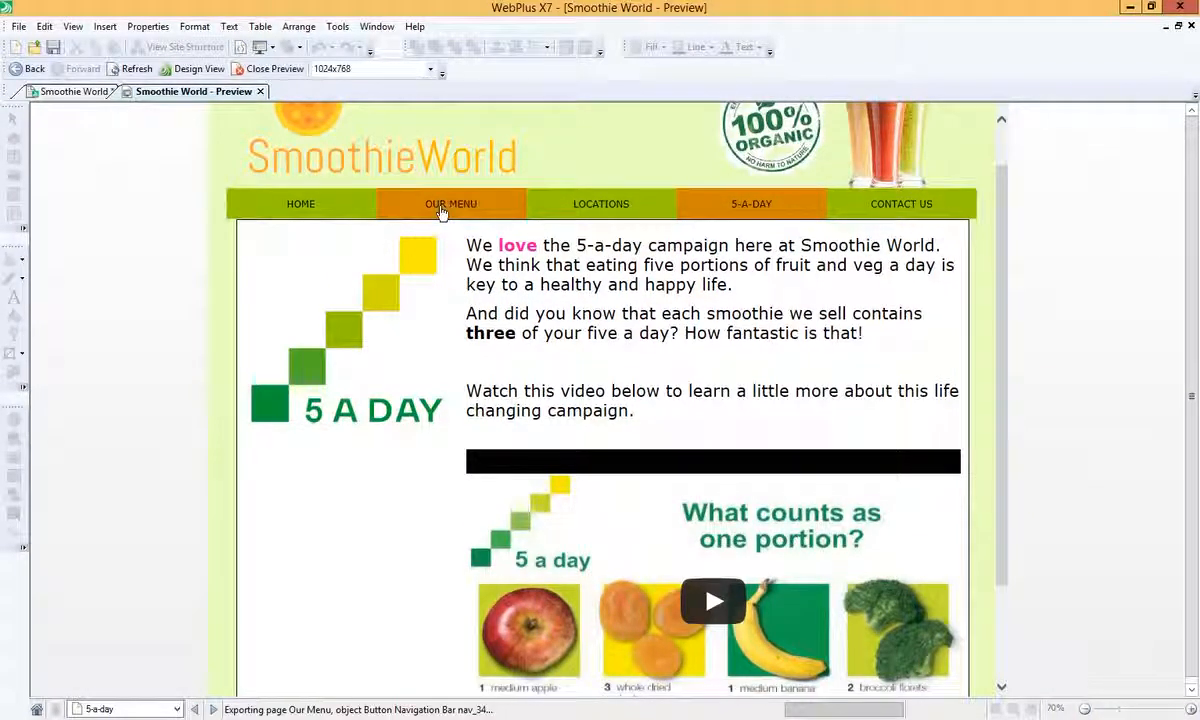
{"action": "left_click", "coordinate": [450, 204]}
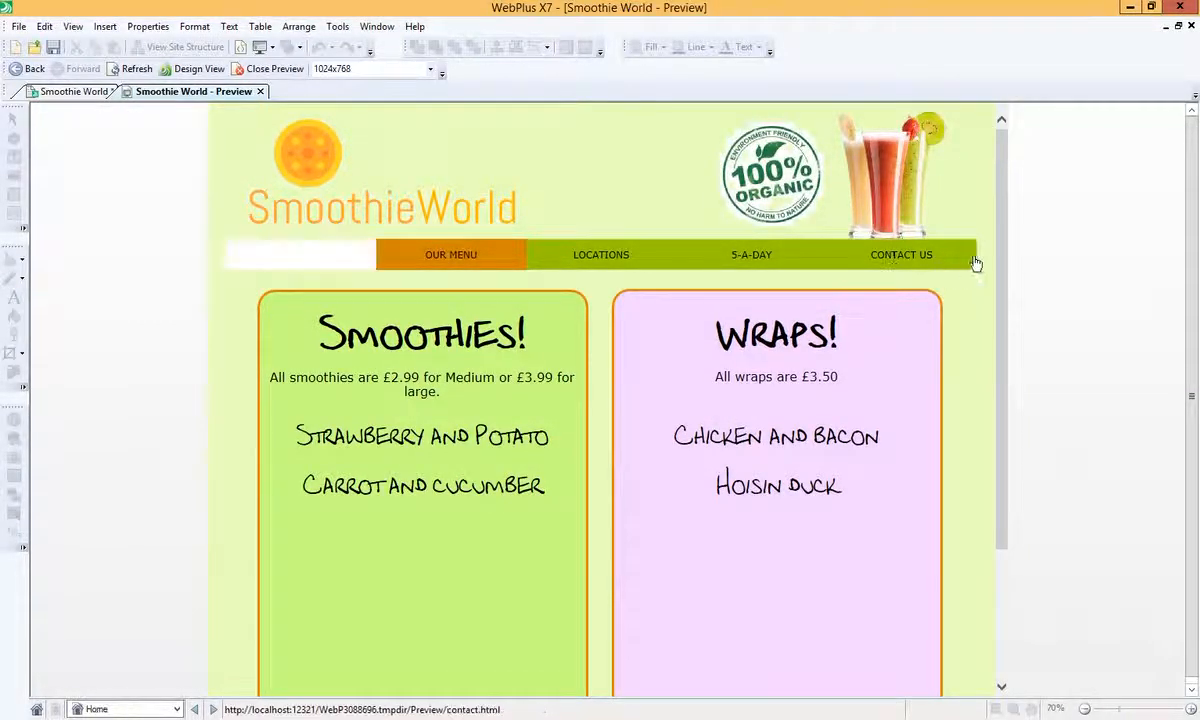
{"action": "left_click", "coordinate": [300, 254]}
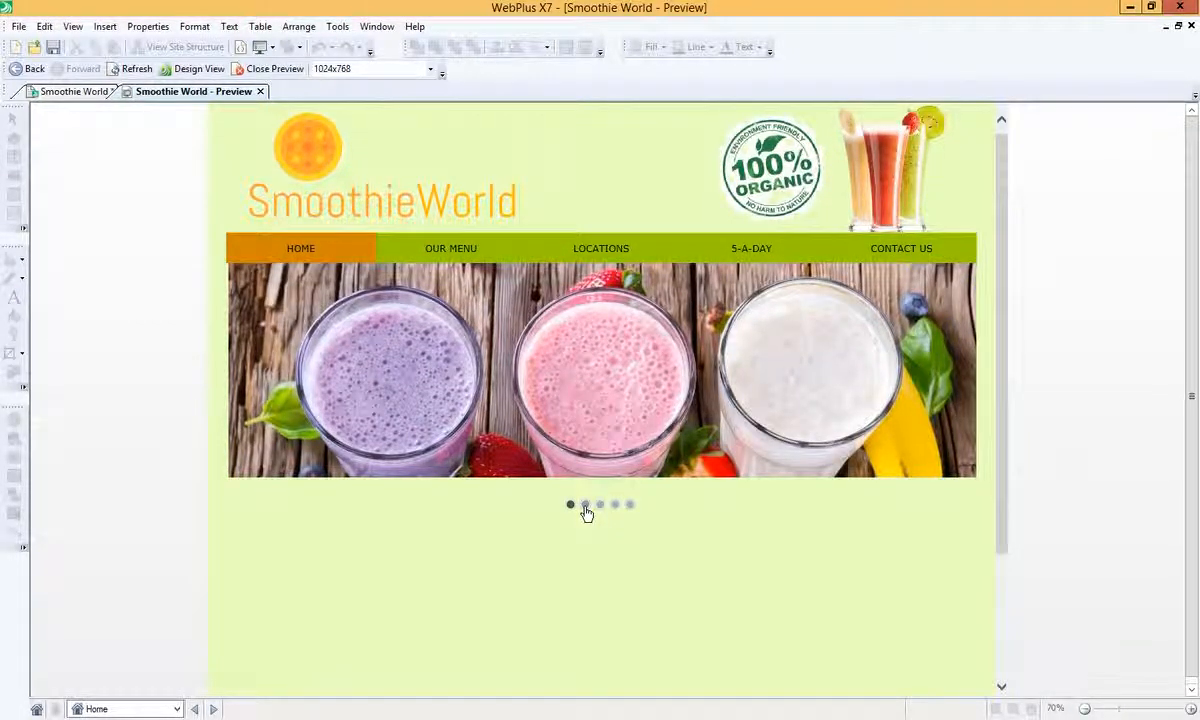